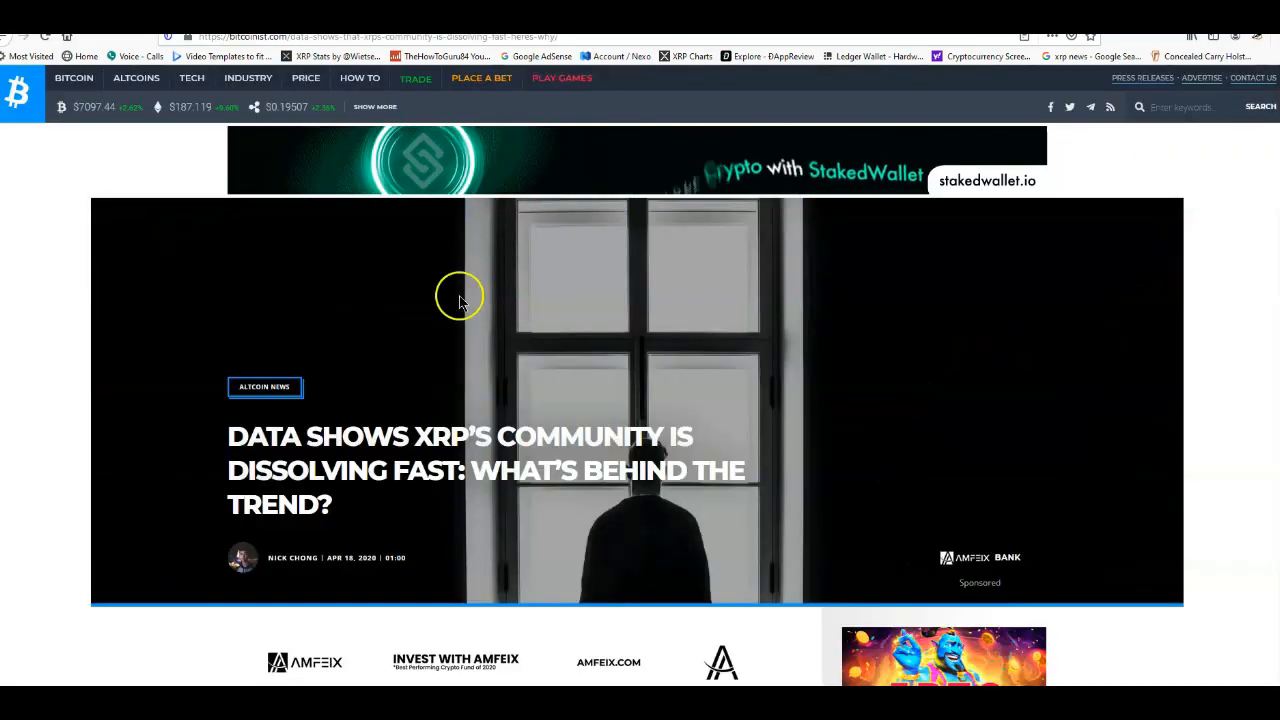
{"action": "mouse_move", "coordinate": [165, 375]}
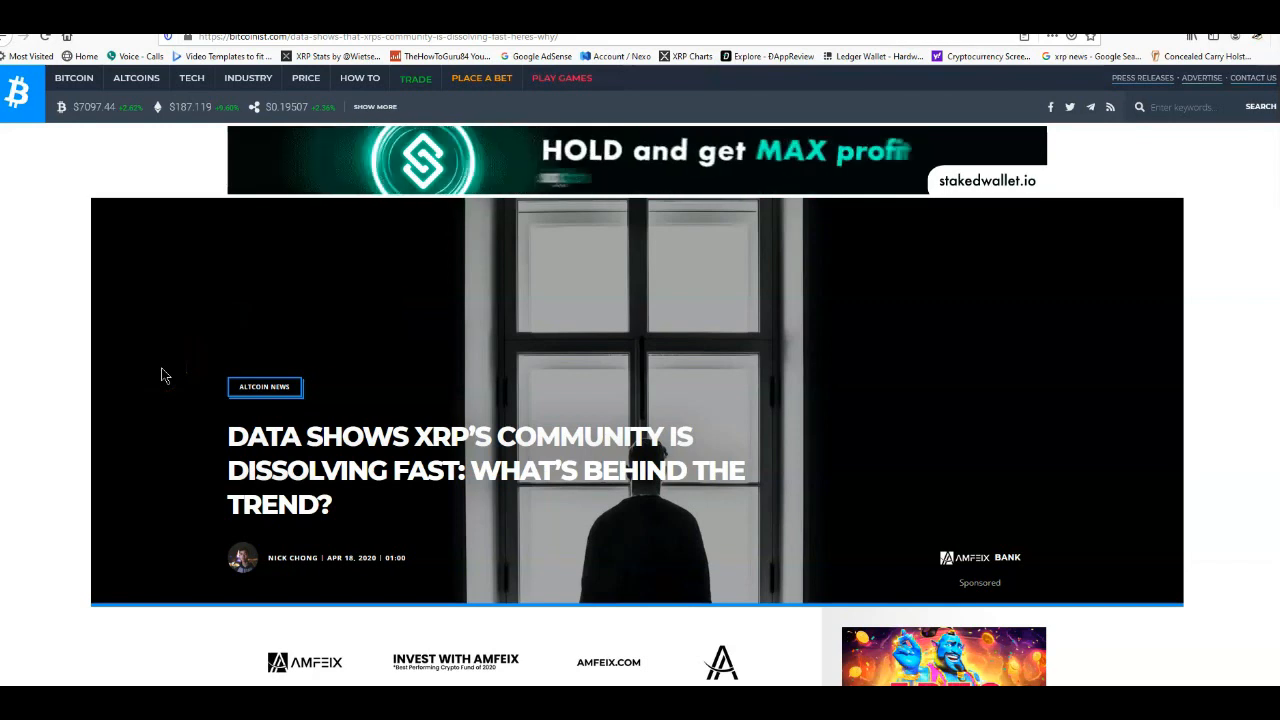
{"action": "scroll", "scroll_direction": "down", "scroll_amount": 3}
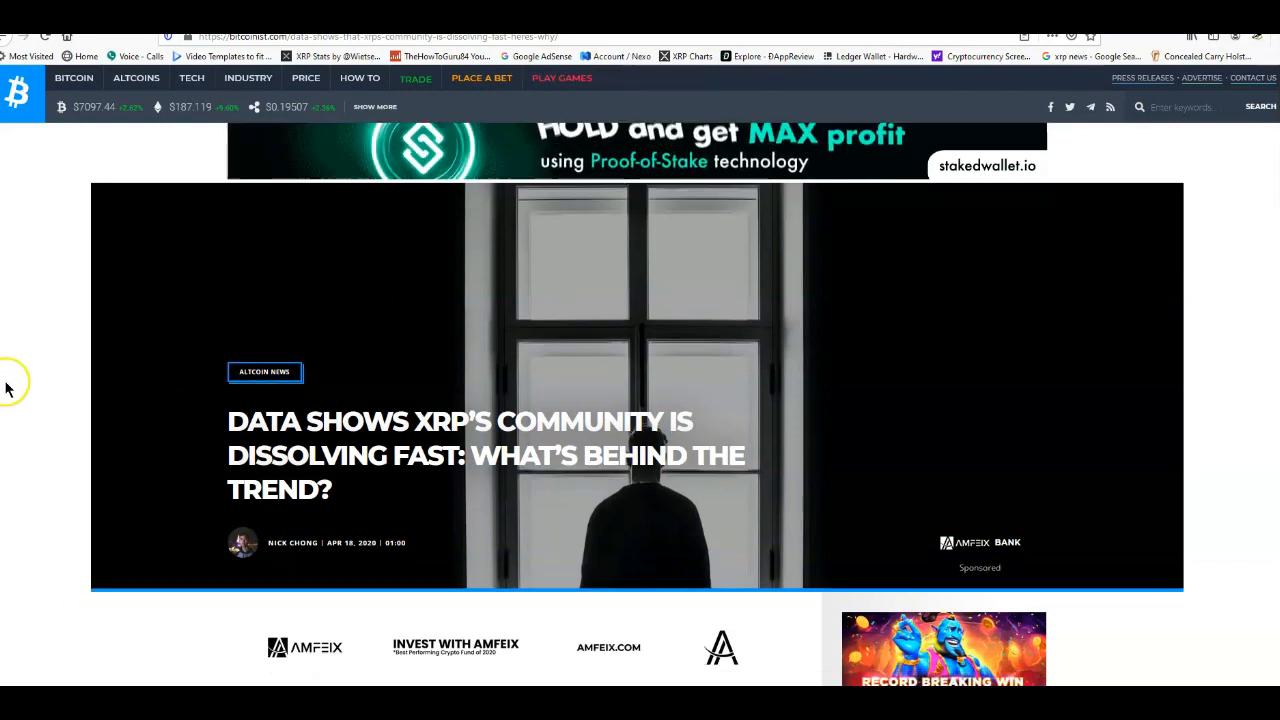
{"action": "scroll", "scroll_direction": "down", "scroll_amount": 3}
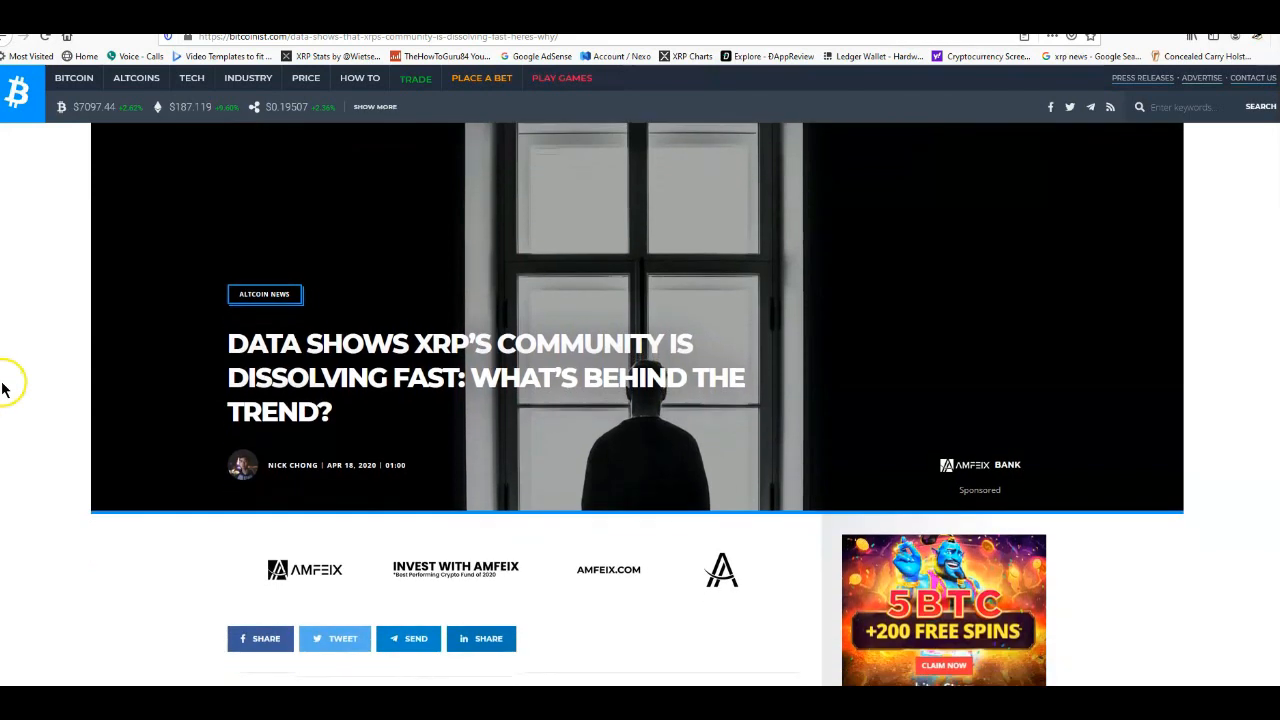